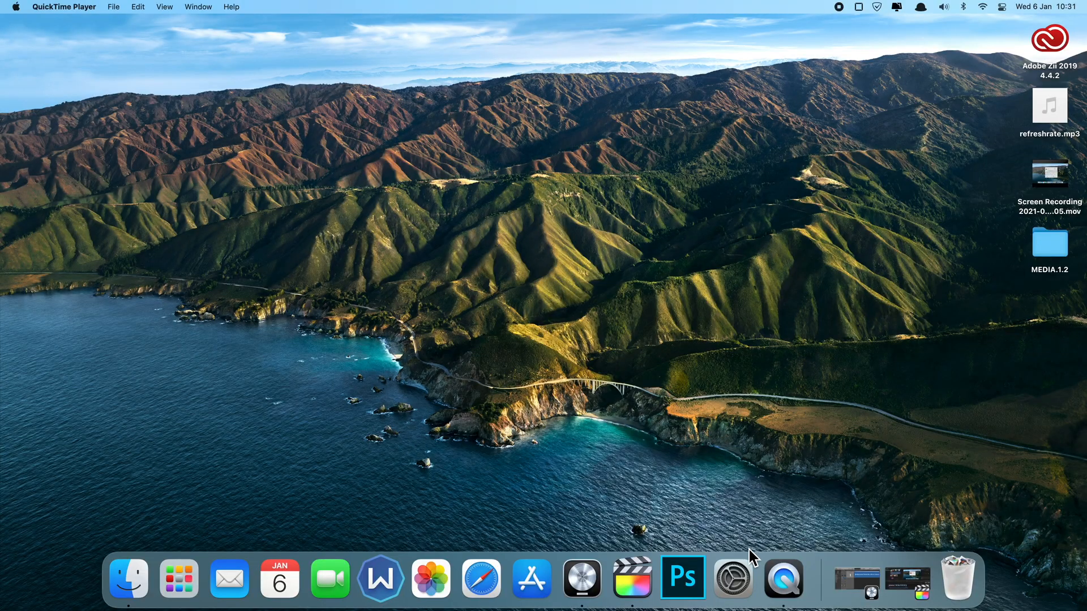
Open System Preferences from the Dock and show the LG HDR 4K Displays pane
click(731, 580)
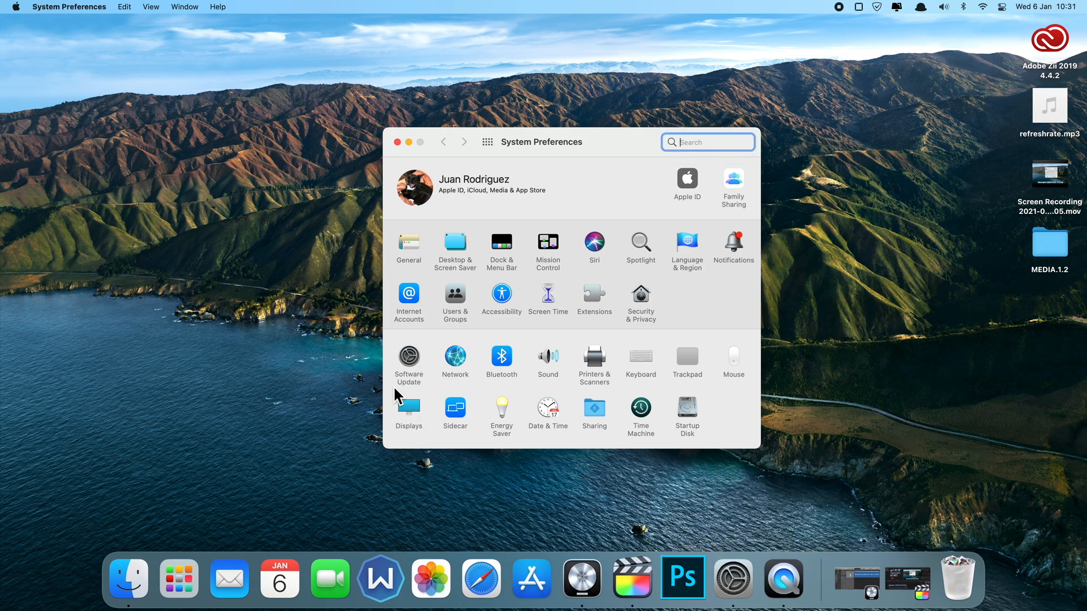
click(409, 408)
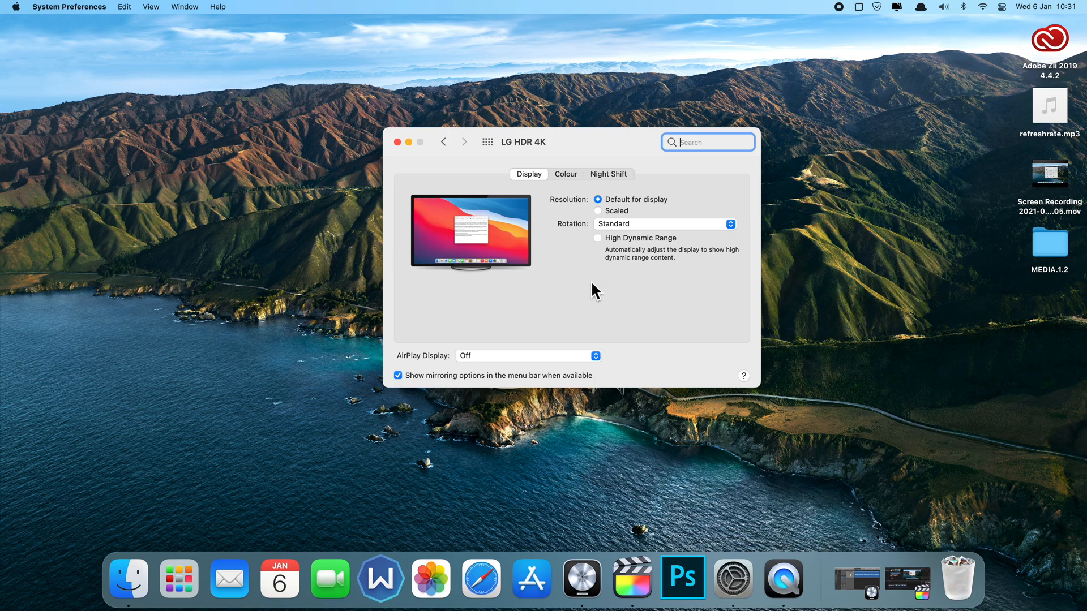
mouse_move(596, 323)
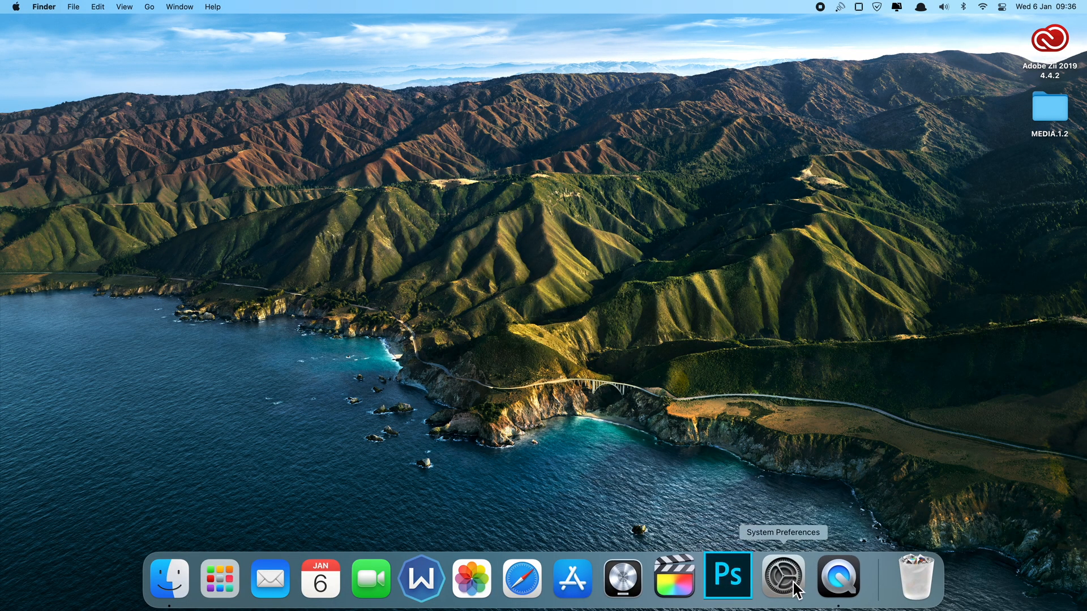
click(783, 582)
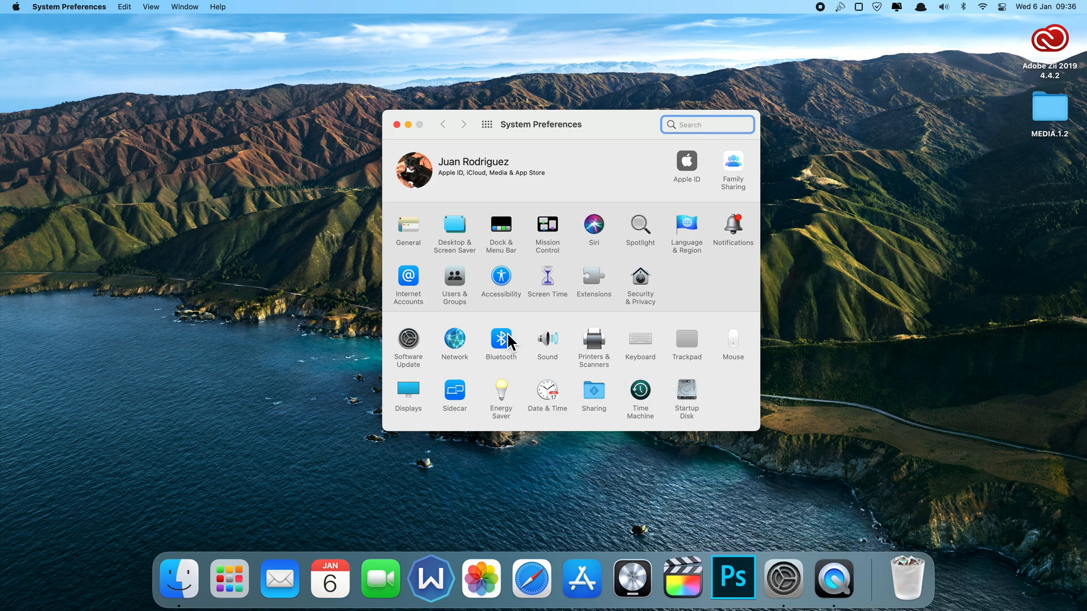
mouse_move(476, 404)
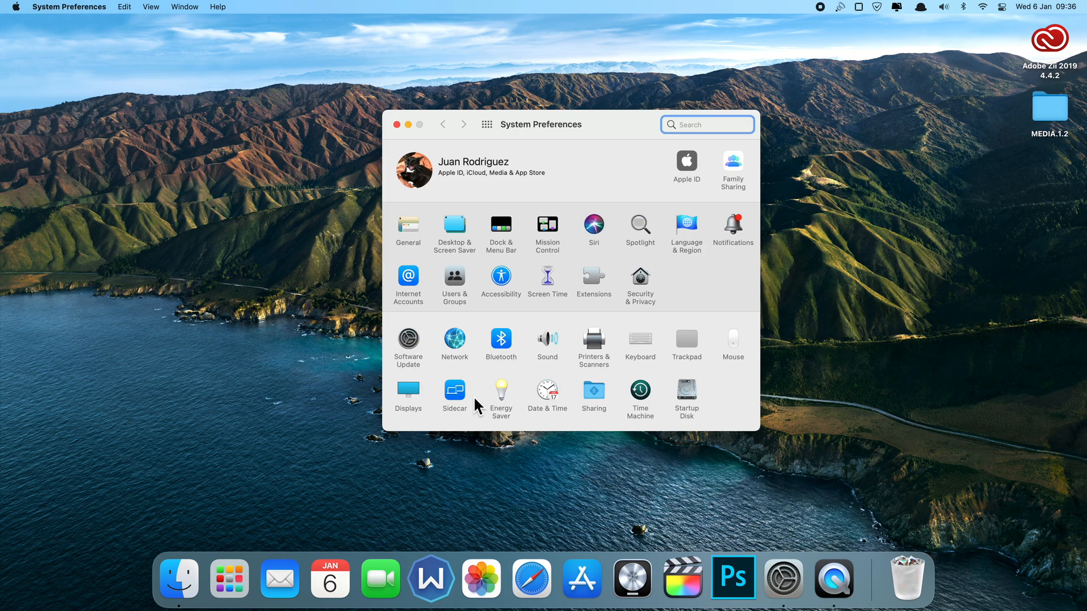
mouse_move(409, 395)
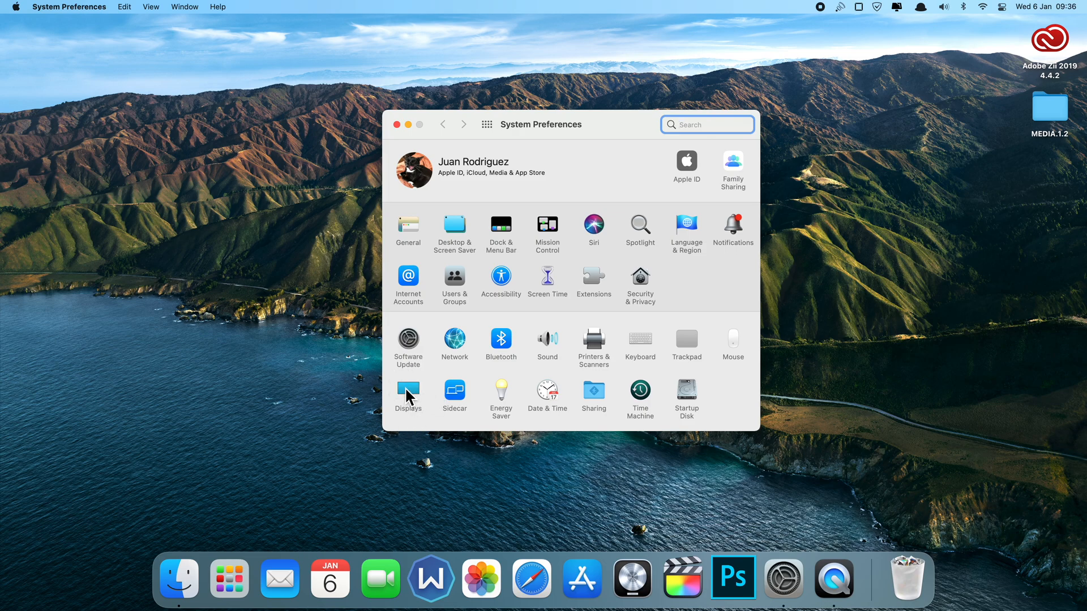
click(408, 391)
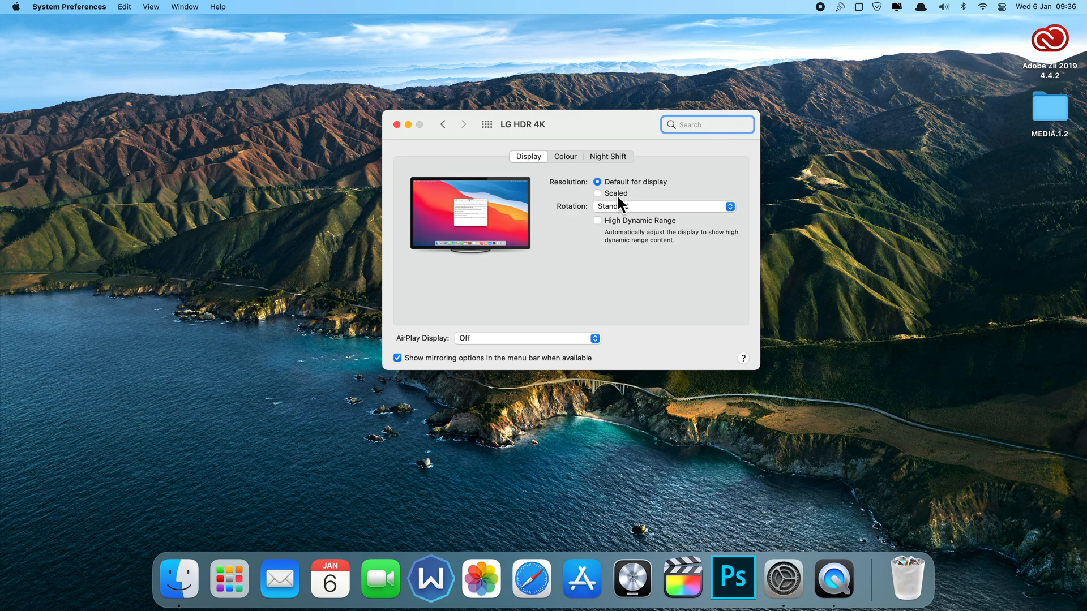
mouse_move(560, 246)
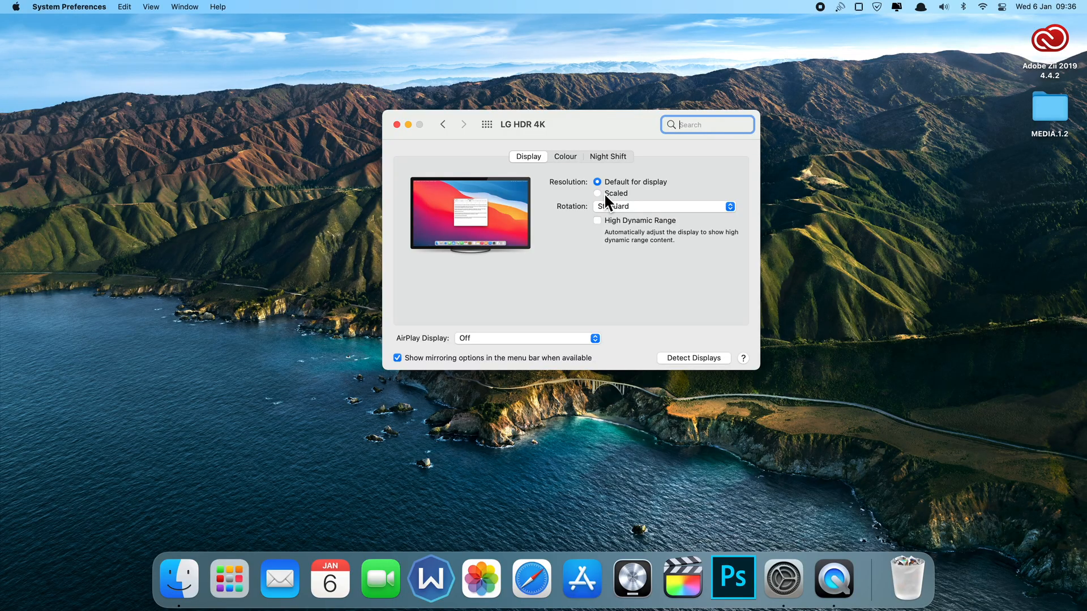
Switch the LG HDR 4K resolution from Default to Scaled to list resolutions
click(597, 193)
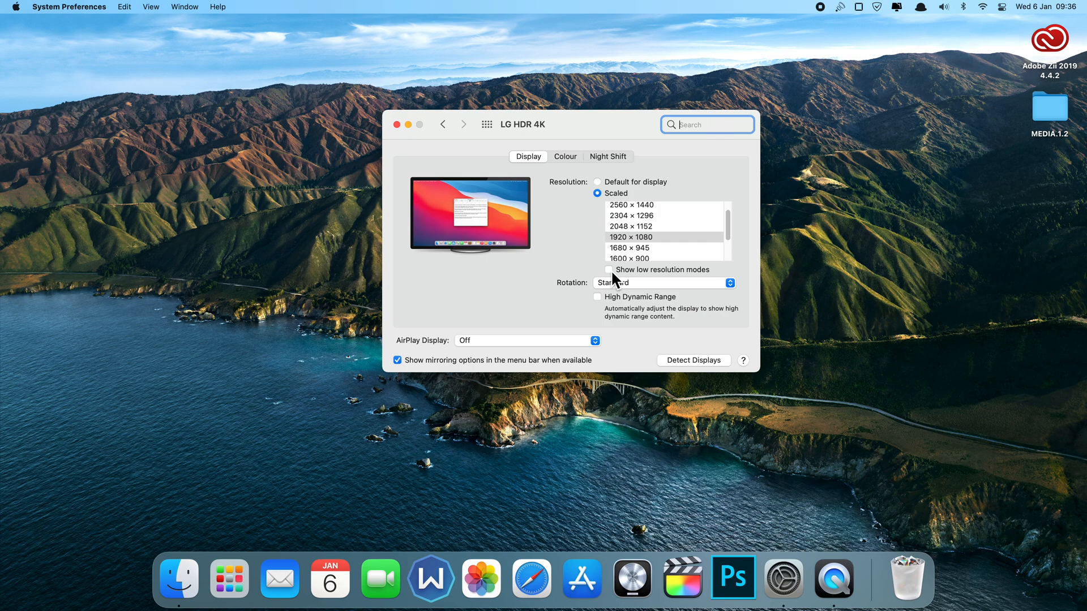
Enable 'Show low resolution modes' and keep the refresh rate at 60 Hertz
click(615, 270)
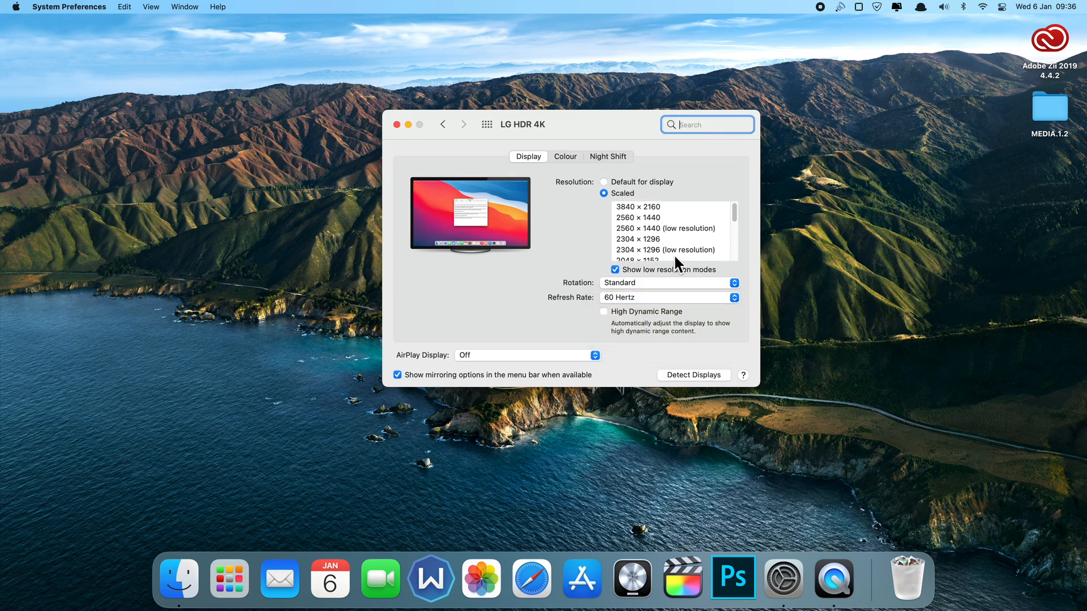
mouse_move(685, 233)
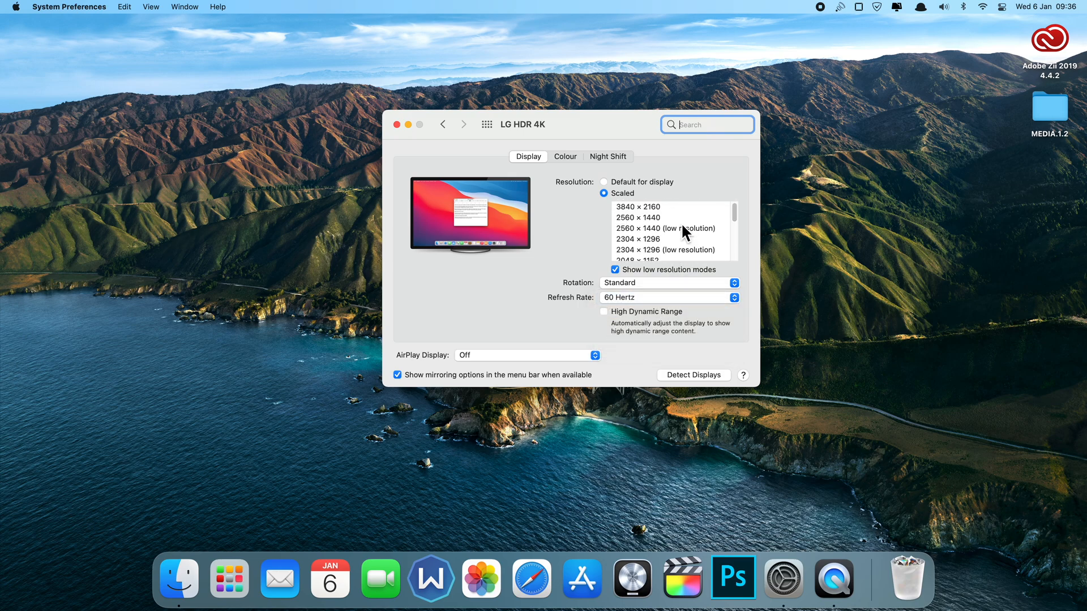
click(669, 298)
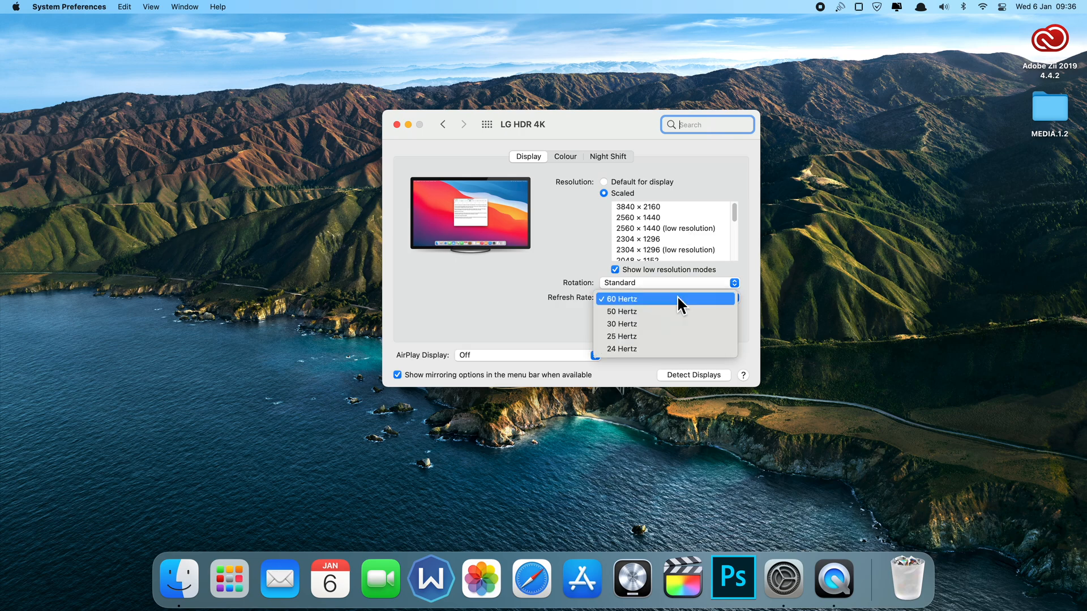
mouse_move(633, 308)
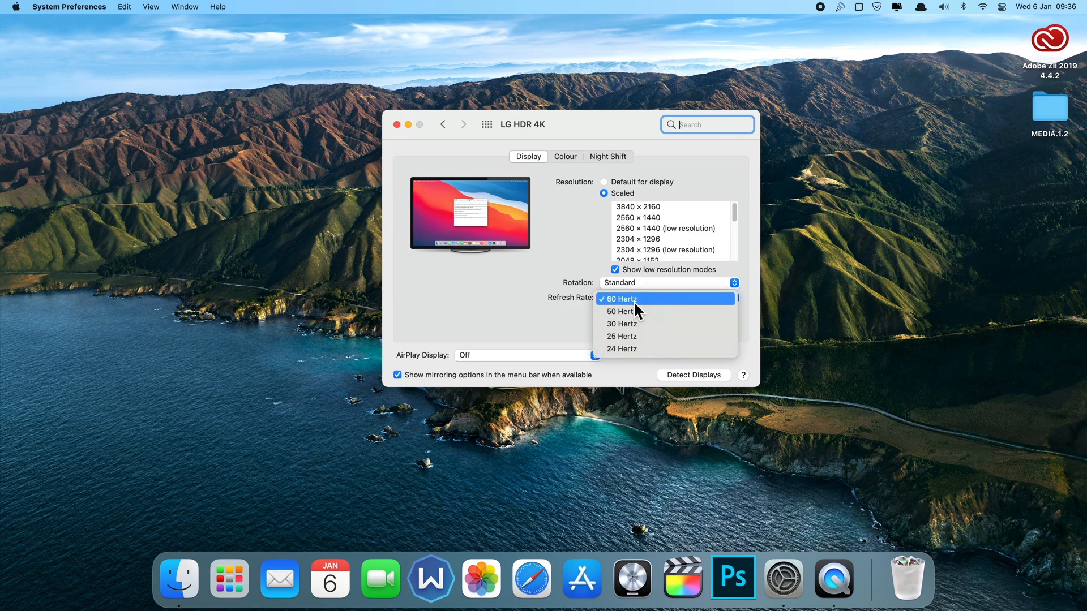
click(604, 182)
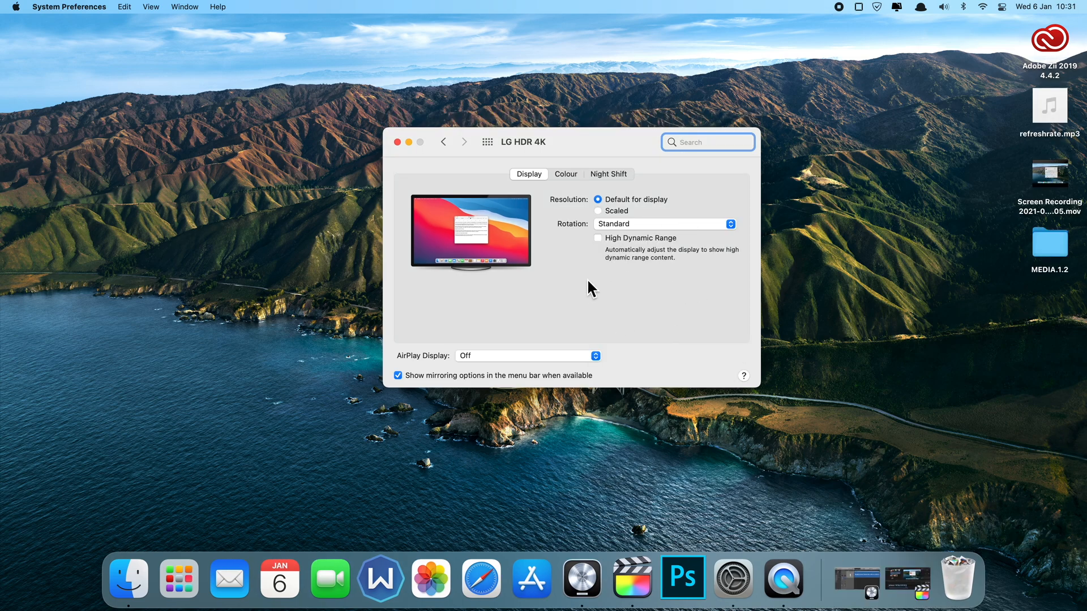
mouse_move(552, 181)
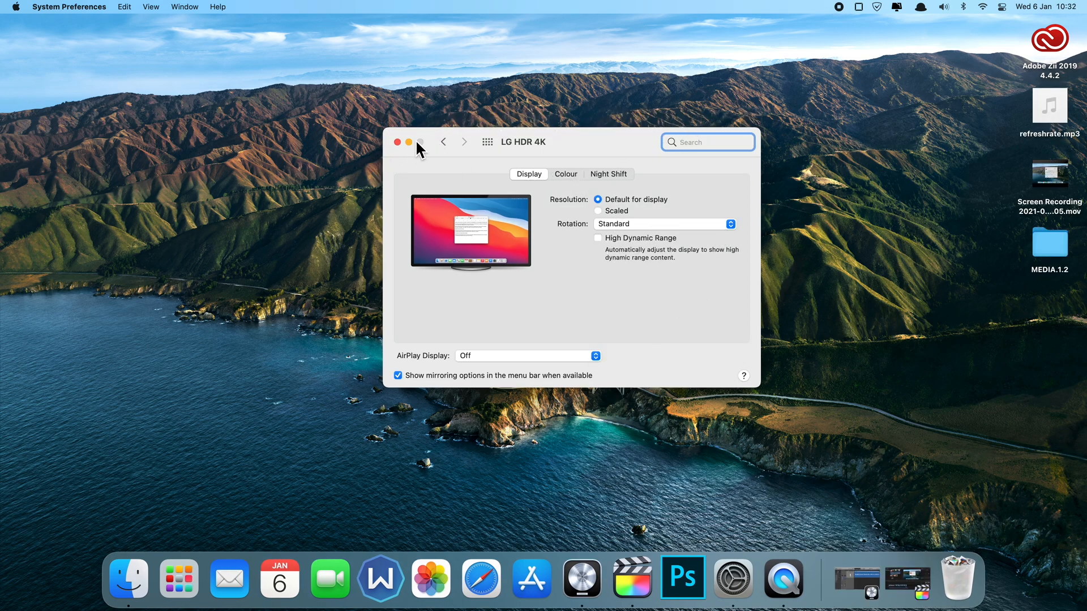
Show the LG HDR 4K Refresh Rate pop-up menu listing the available rates
click(398, 142)
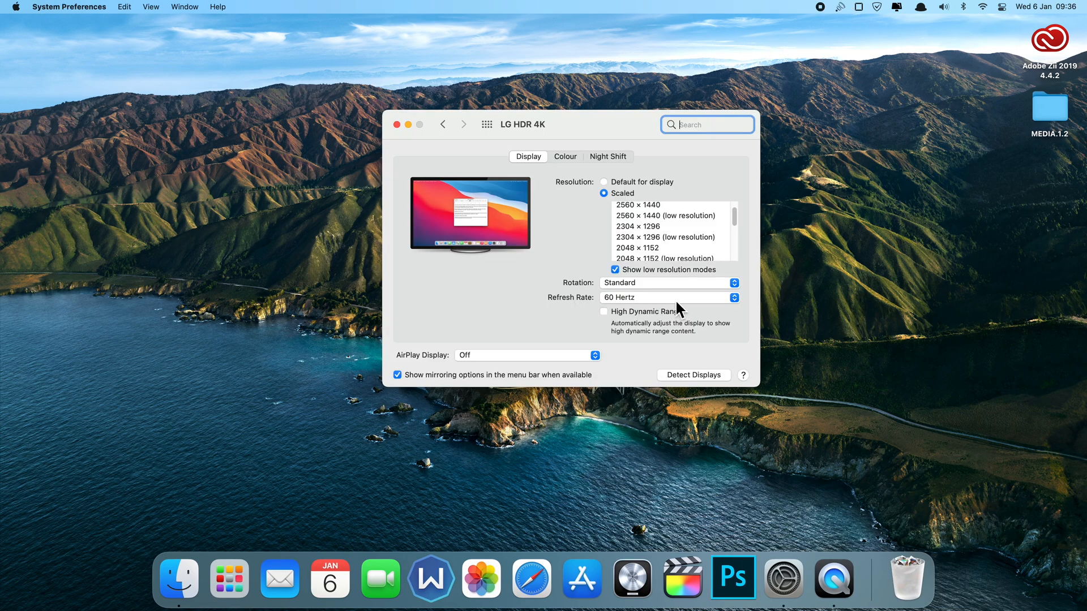
click(670, 297)
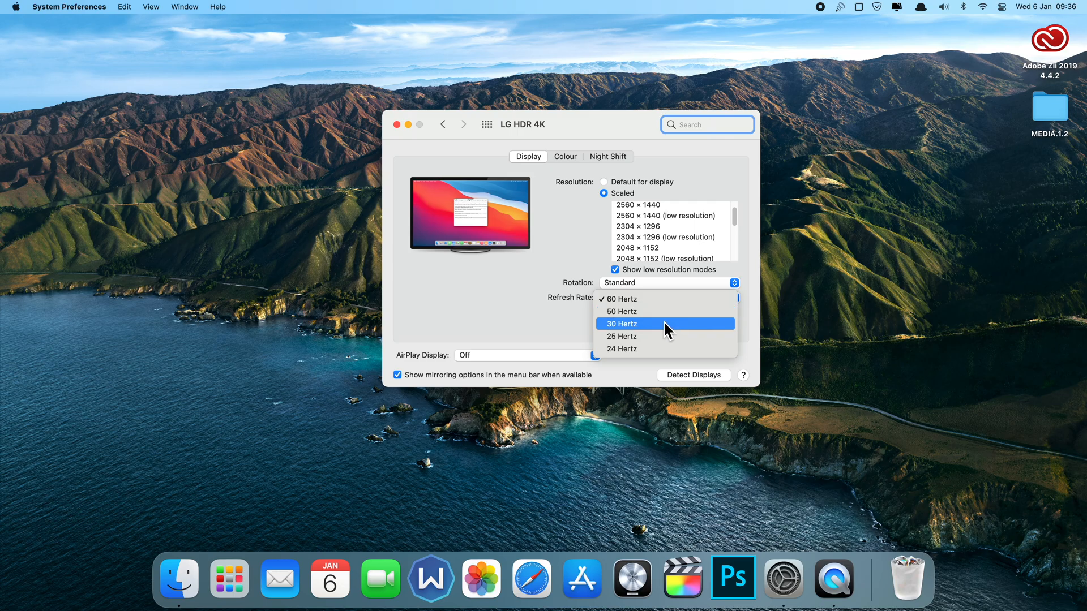